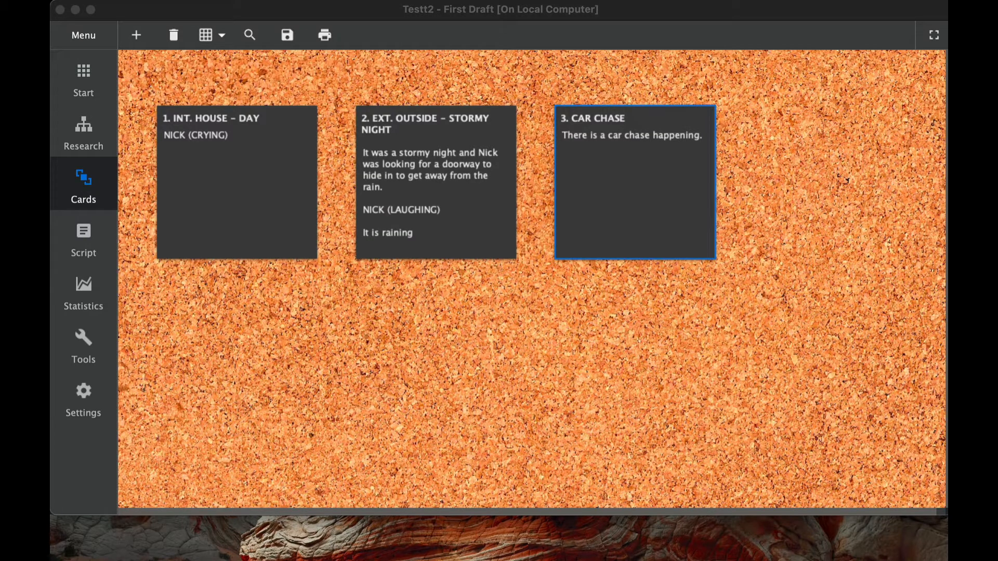
mouse_move(96, 197)
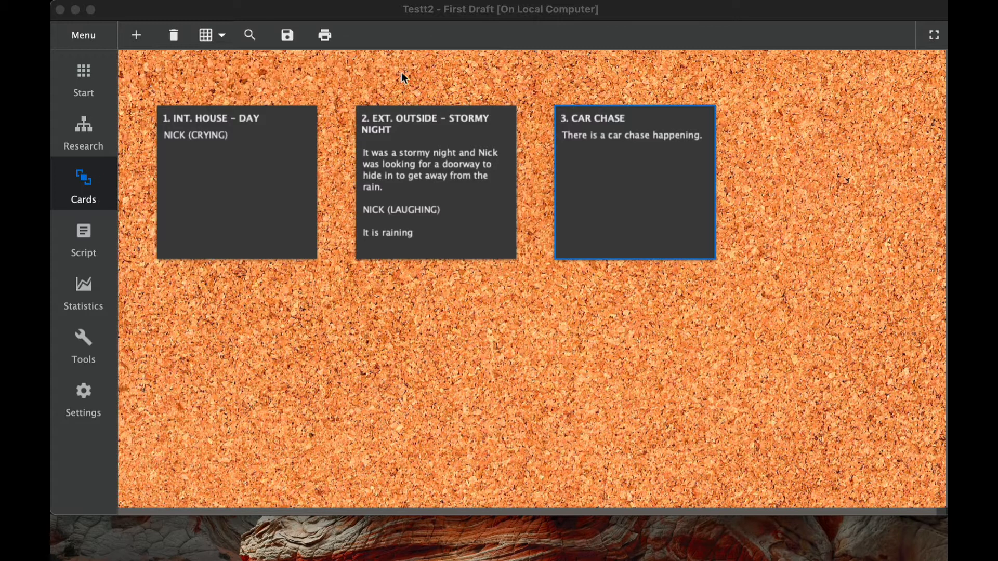
mouse_move(205, 68)
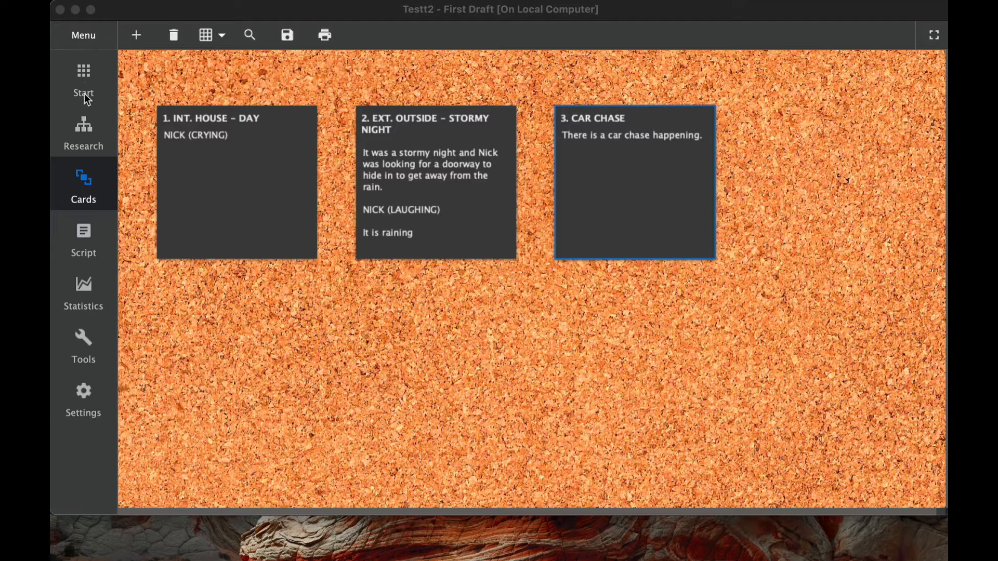
mouse_move(92, 181)
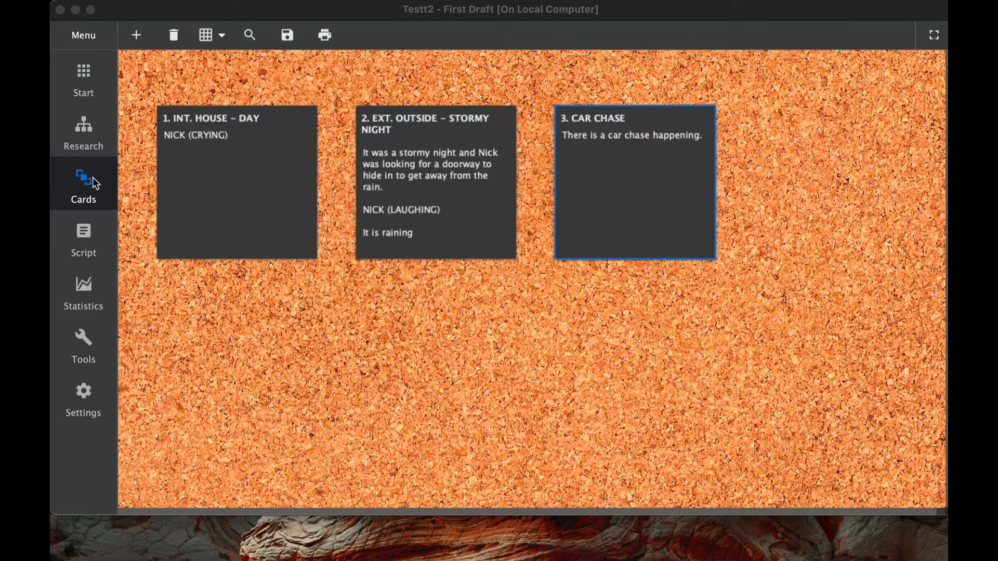
mouse_move(528, 149)
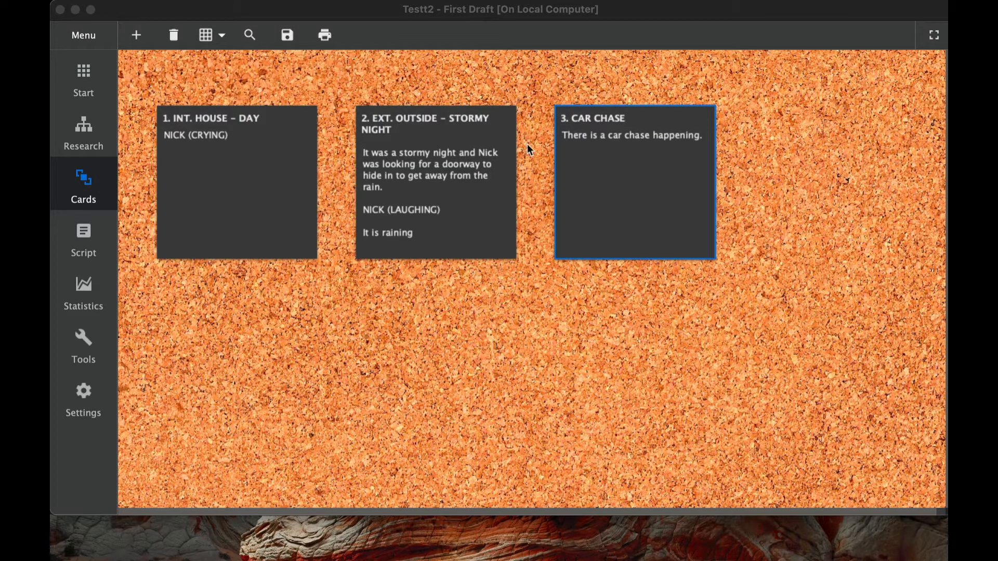
mouse_move(560, 306)
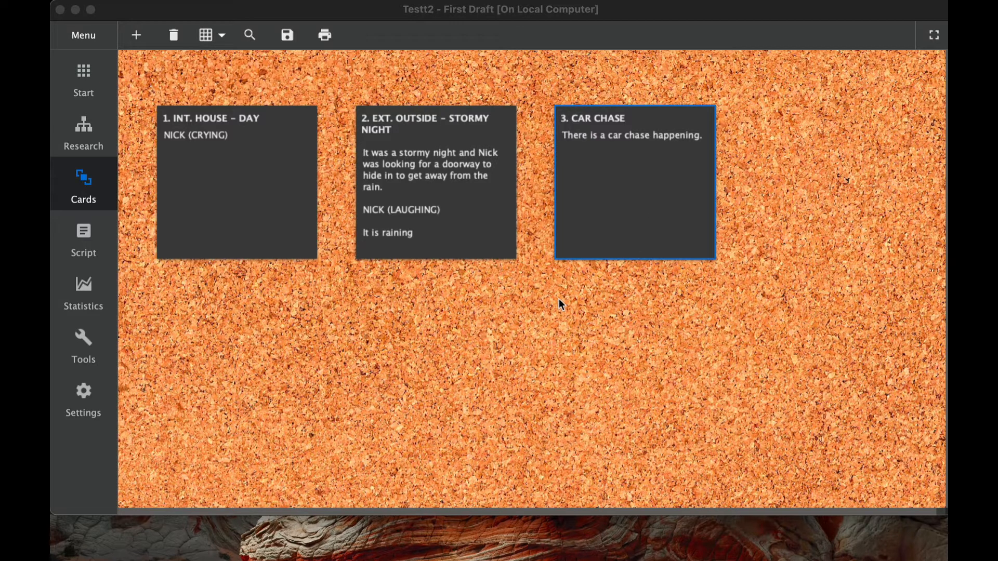
mouse_move(304, 292)
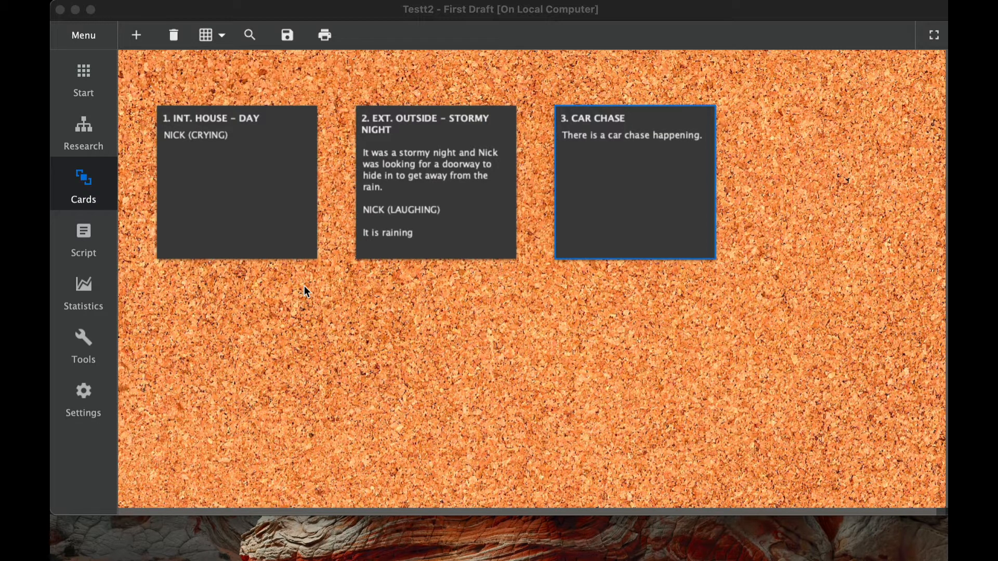
mouse_move(302, 276)
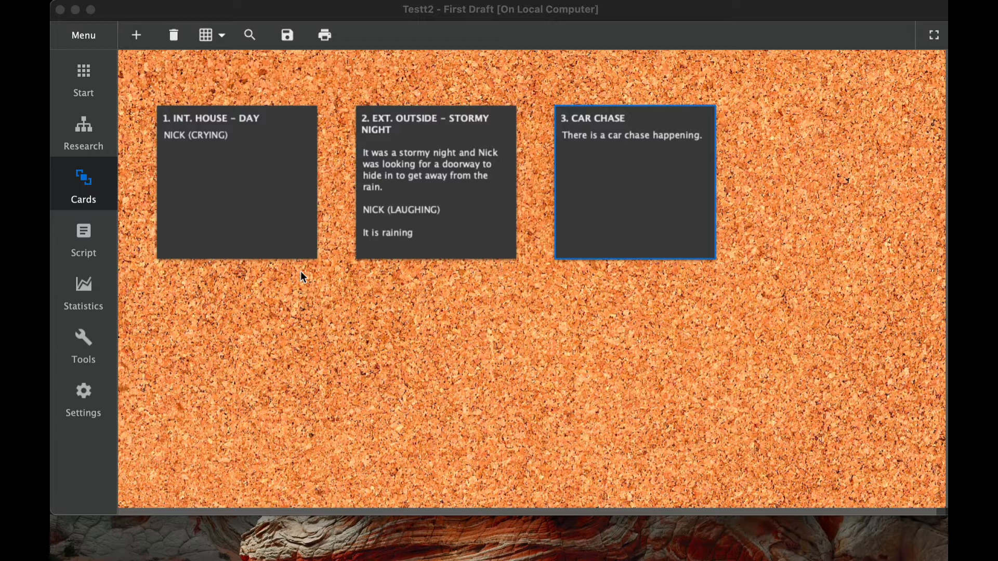
mouse_move(272, 229)
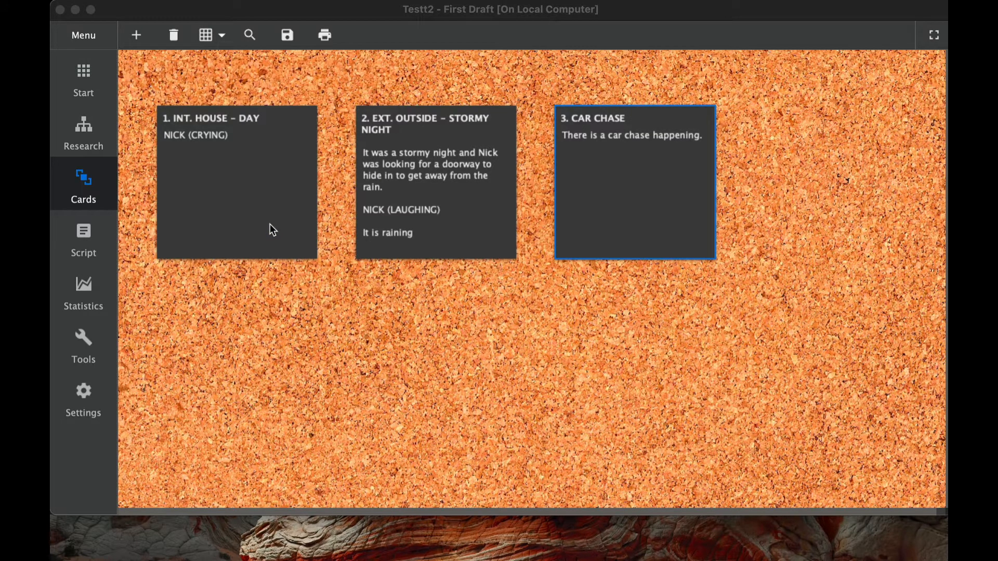
mouse_move(688, 214)
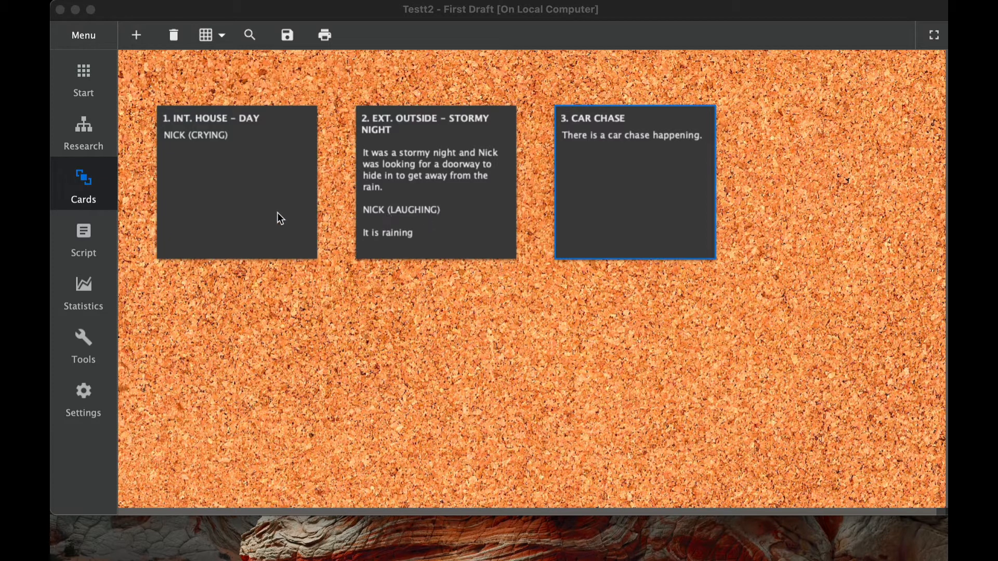
mouse_move(503, 229)
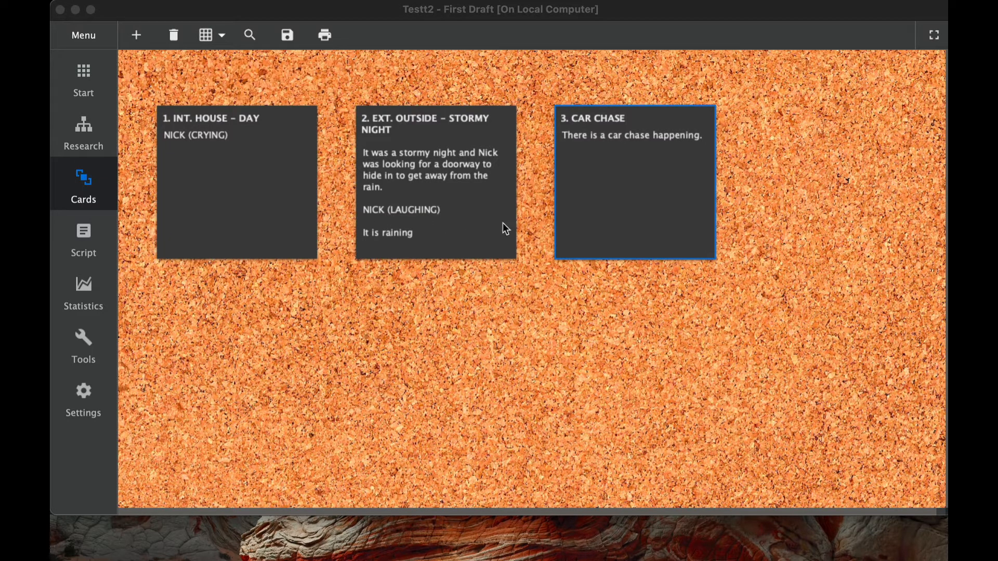
mouse_move(631, 198)
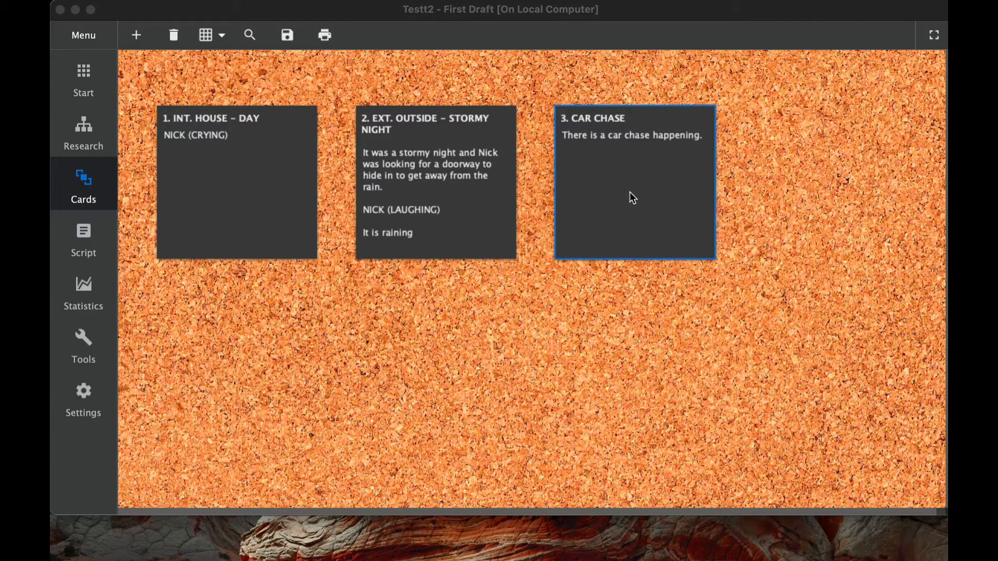
mouse_move(662, 191)
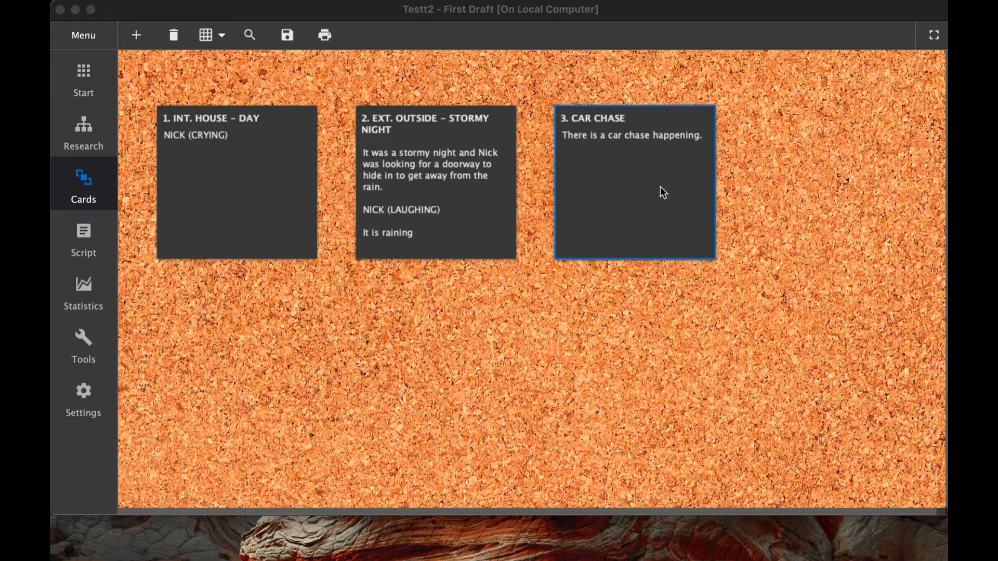
mouse_move(139, 49)
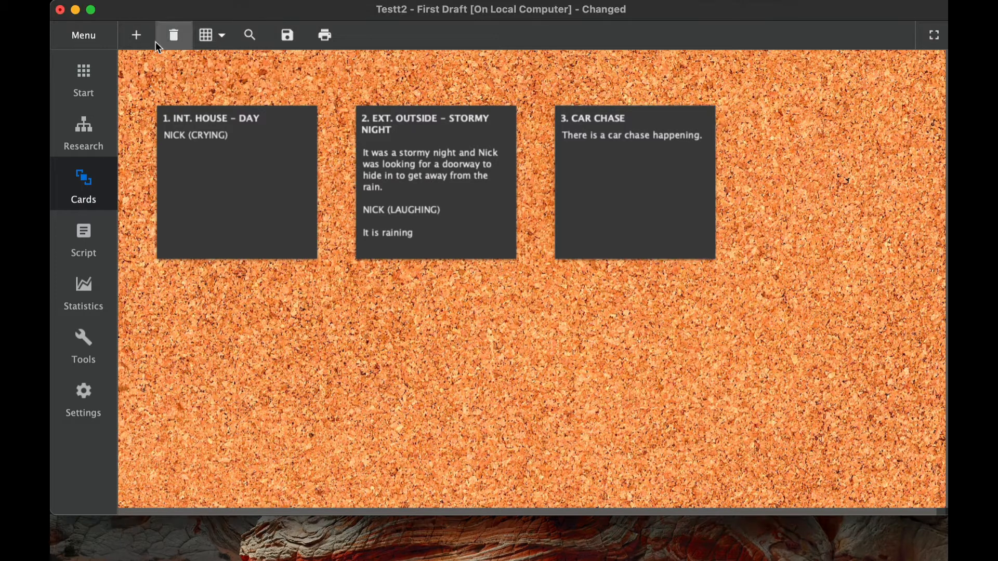
mouse_move(143, 38)
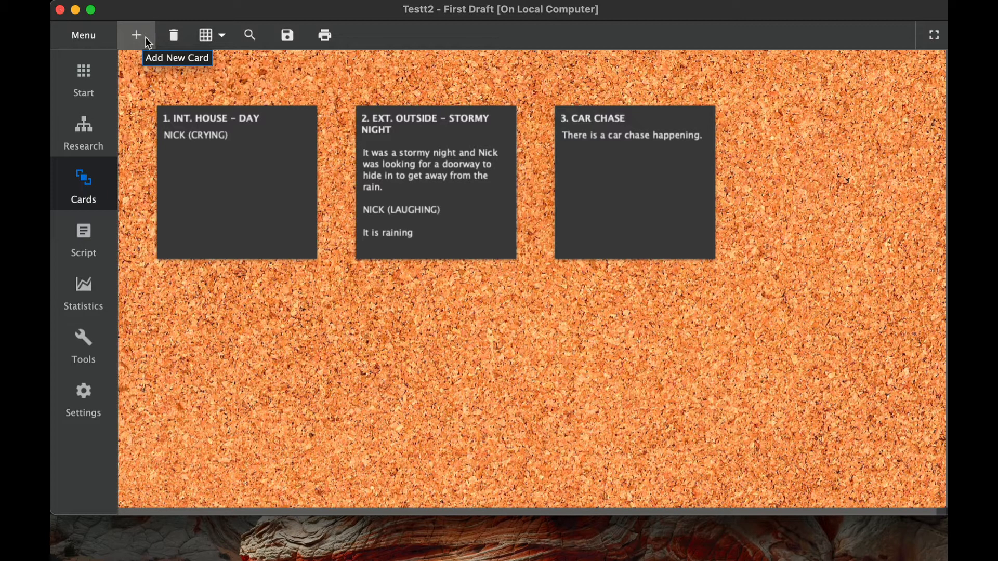
Add a scene card 'Nick is walking through the park' described as walking to get a hot dog.
click(137, 34)
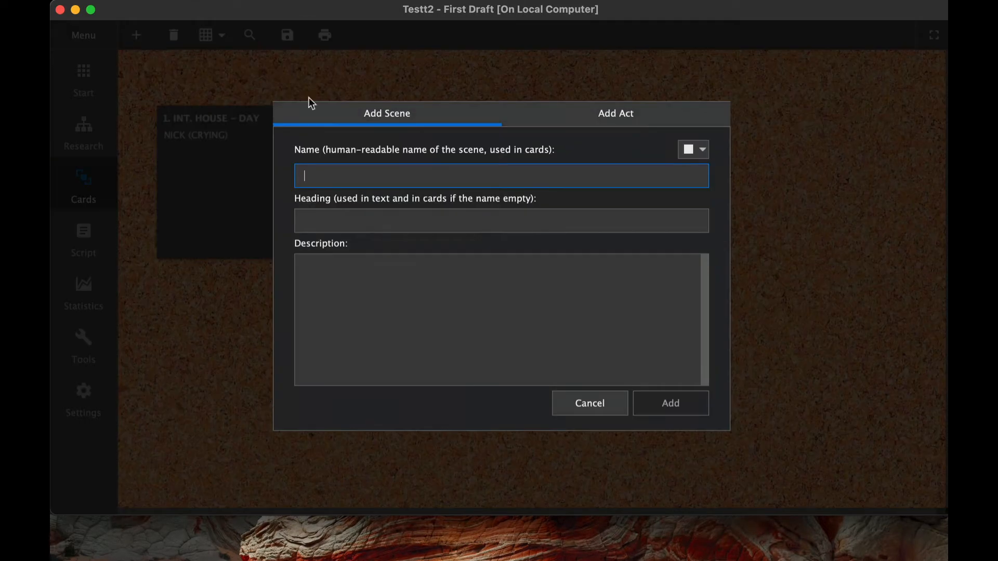
mouse_move(347, 176)
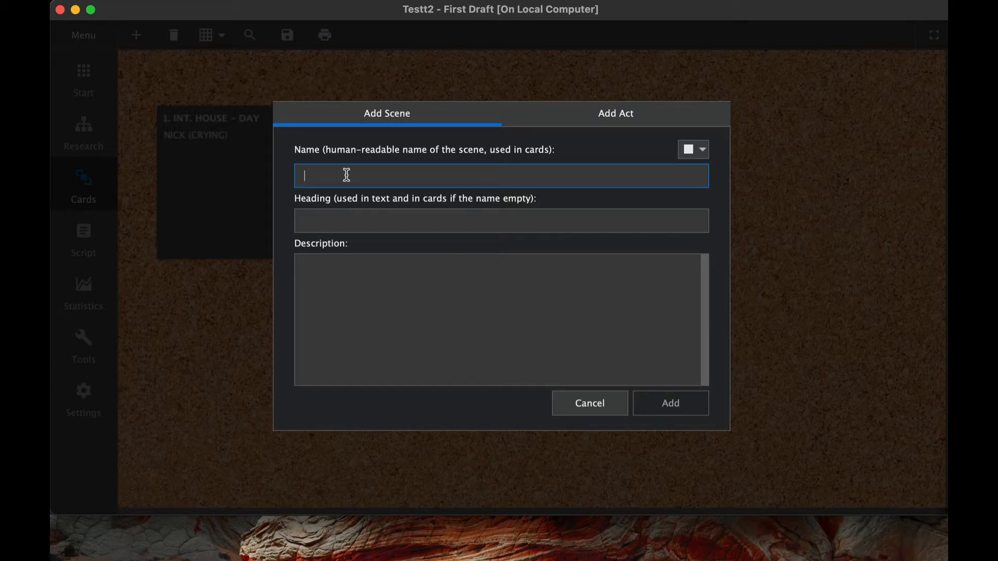
text(Nick is walk)
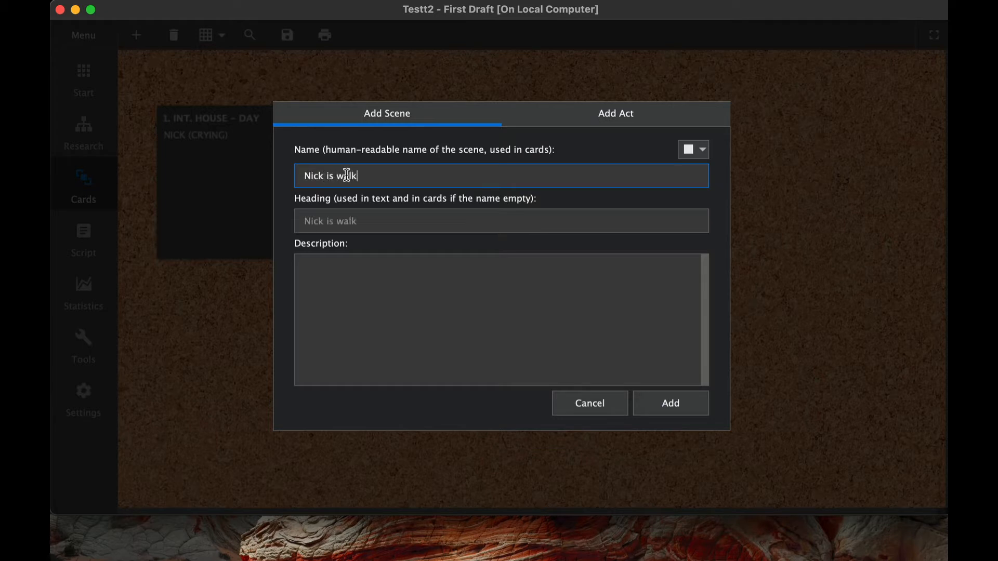
text(ing through the park)
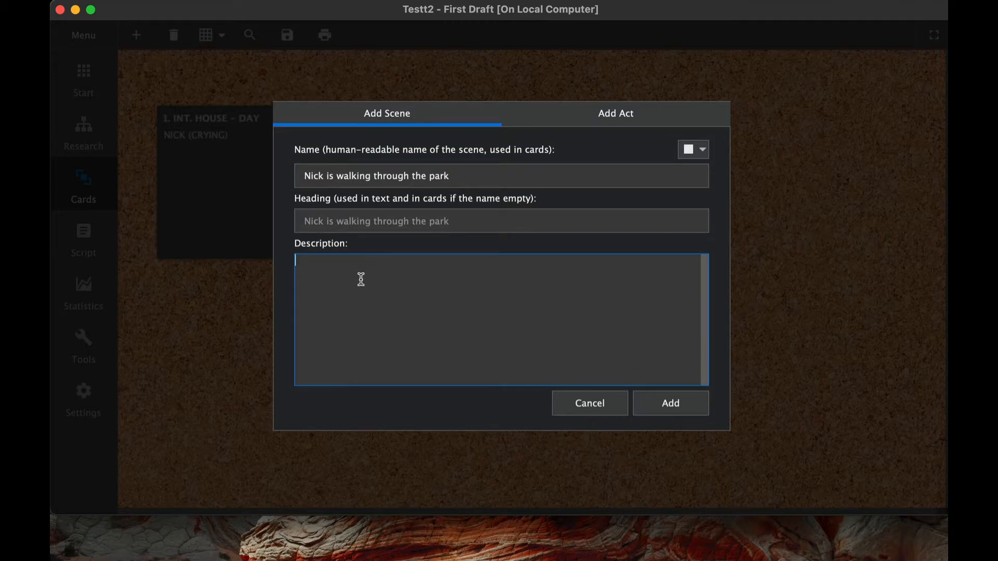
text(Nick is w)
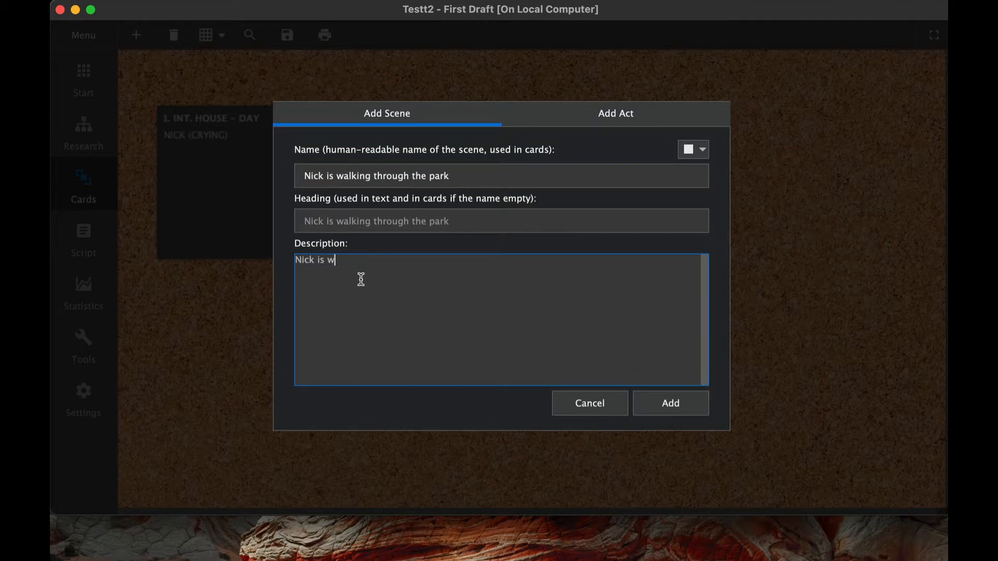
text(laking thorugh)
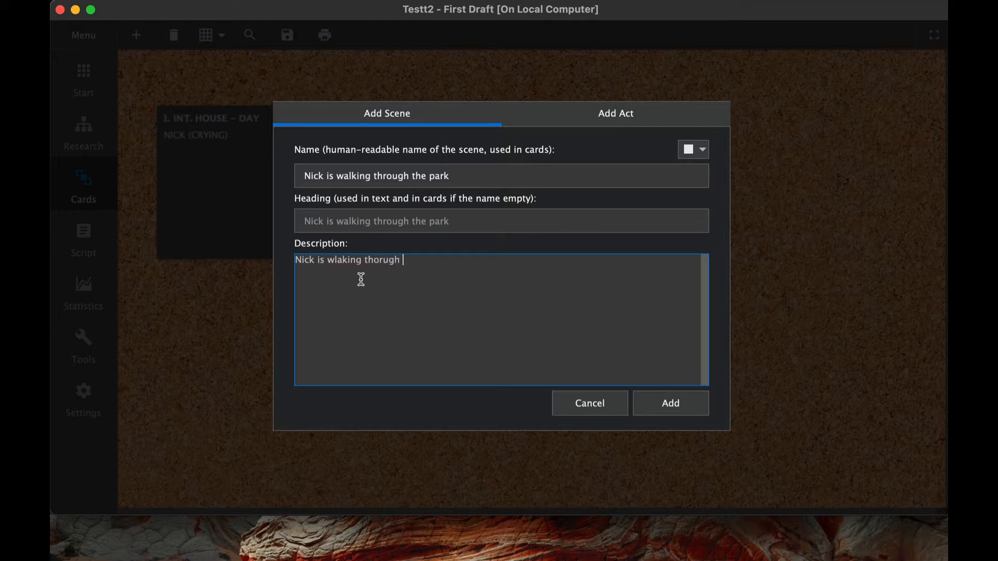
text(the park in)
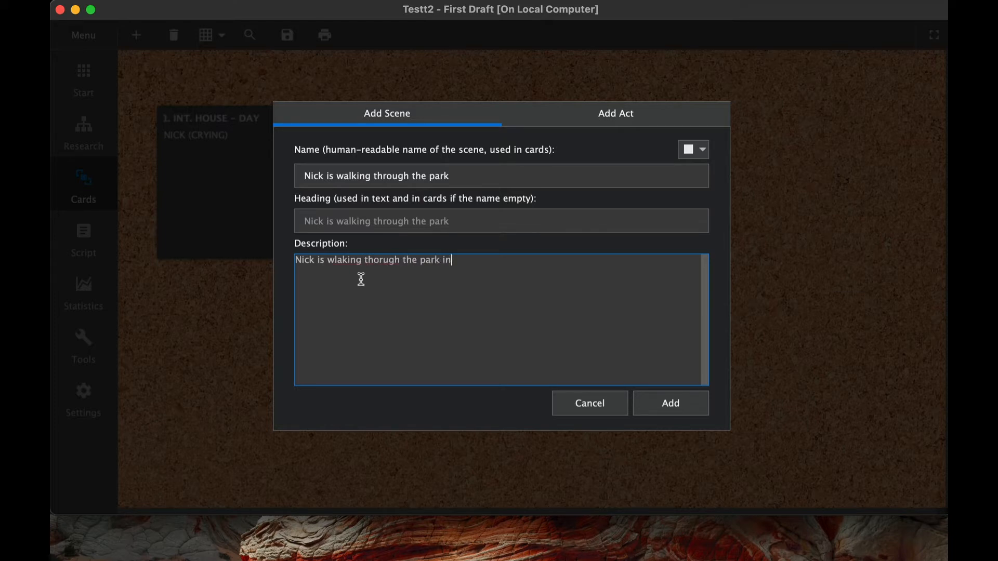
text(order to get a hot dog.)
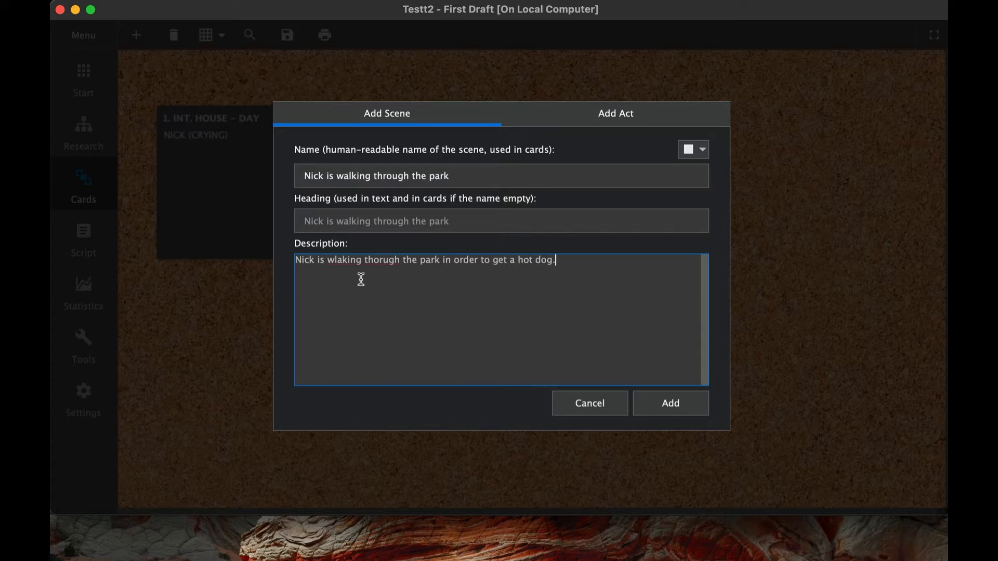
mouse_move(425, 239)
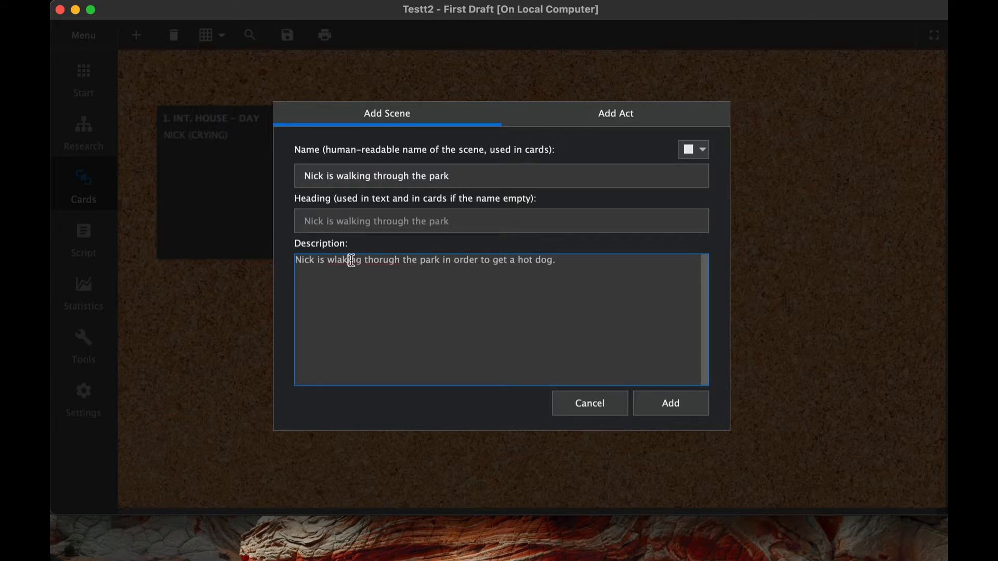
text(alking)
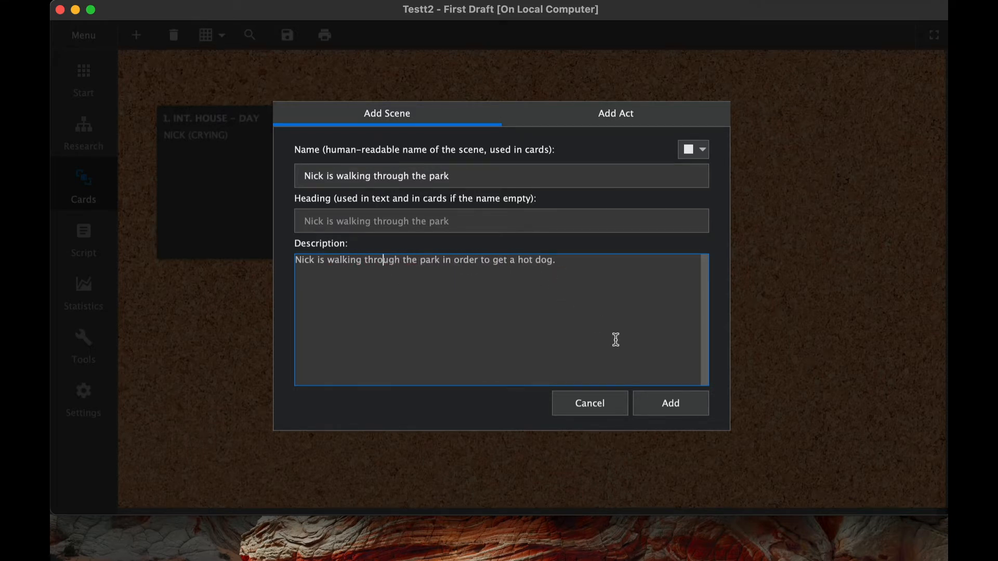
click(671, 403)
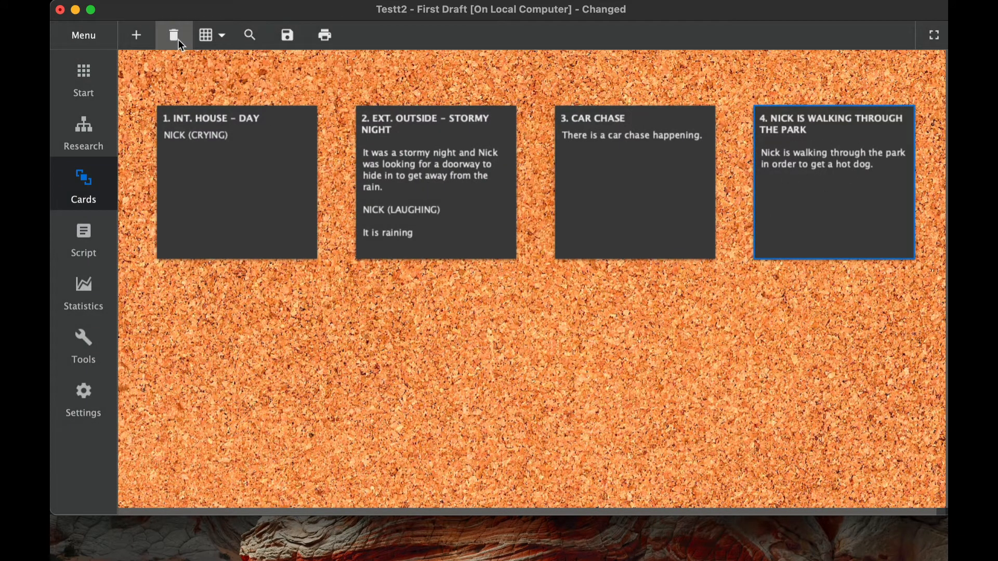
mouse_move(179, 44)
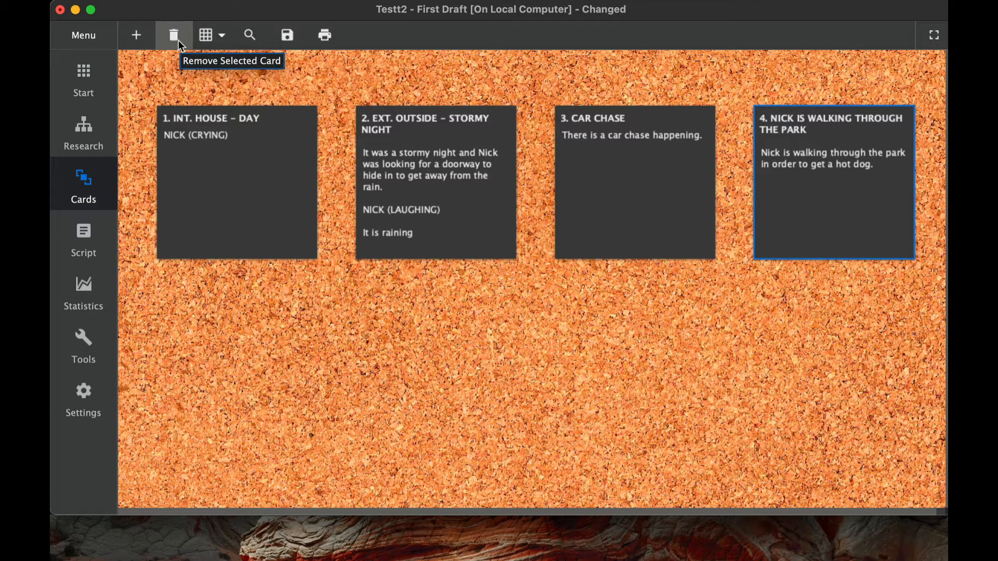
mouse_move(804, 140)
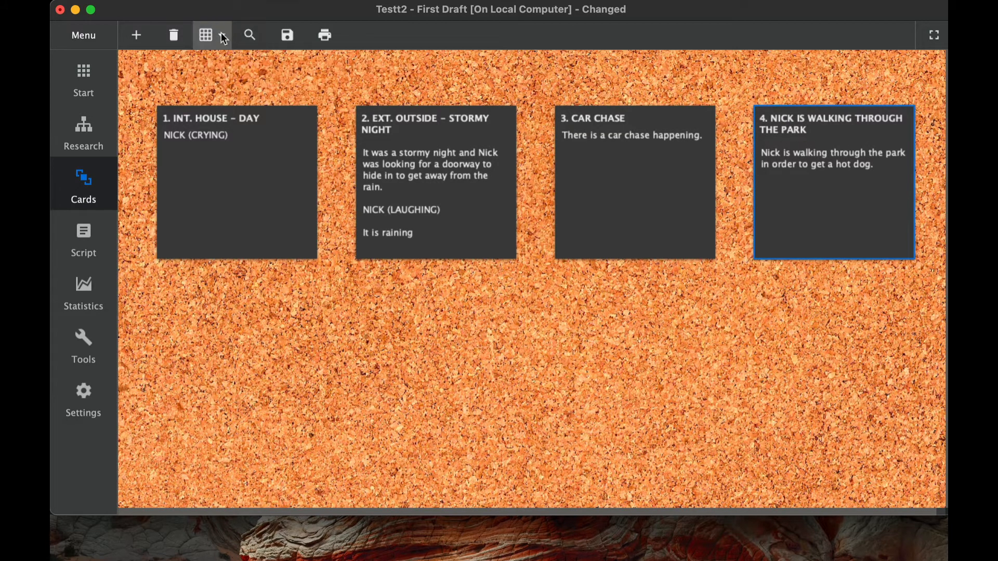
mouse_move(223, 35)
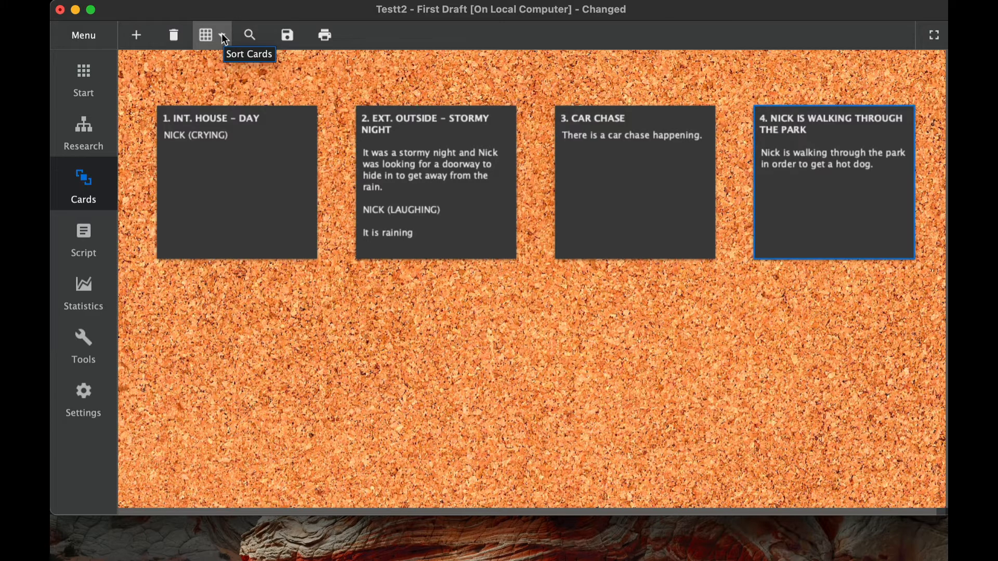
Shrink the notecards slightly and retune their spacing with the Sort Cards sliders.
click(216, 35)
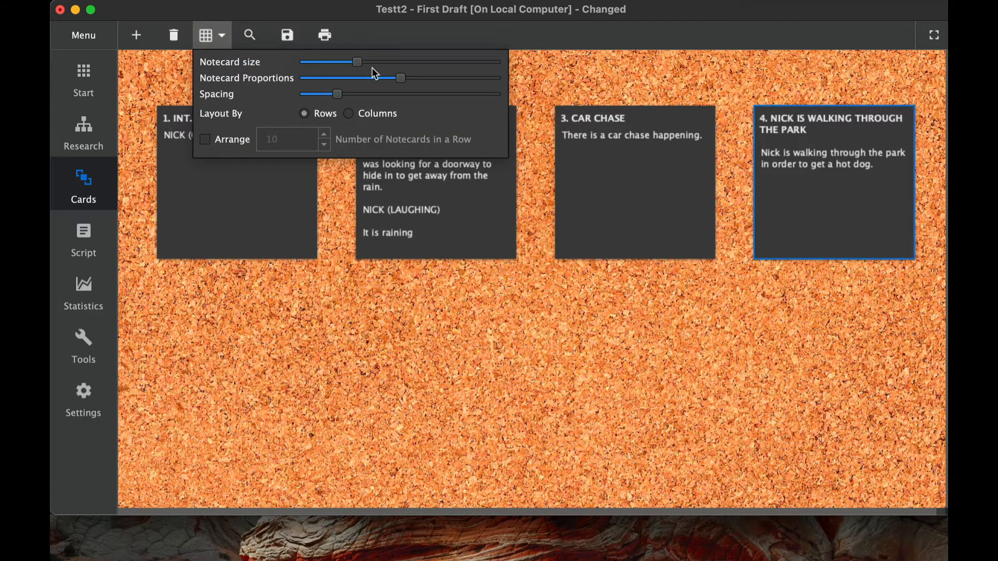
drag(356, 62, 372, 62)
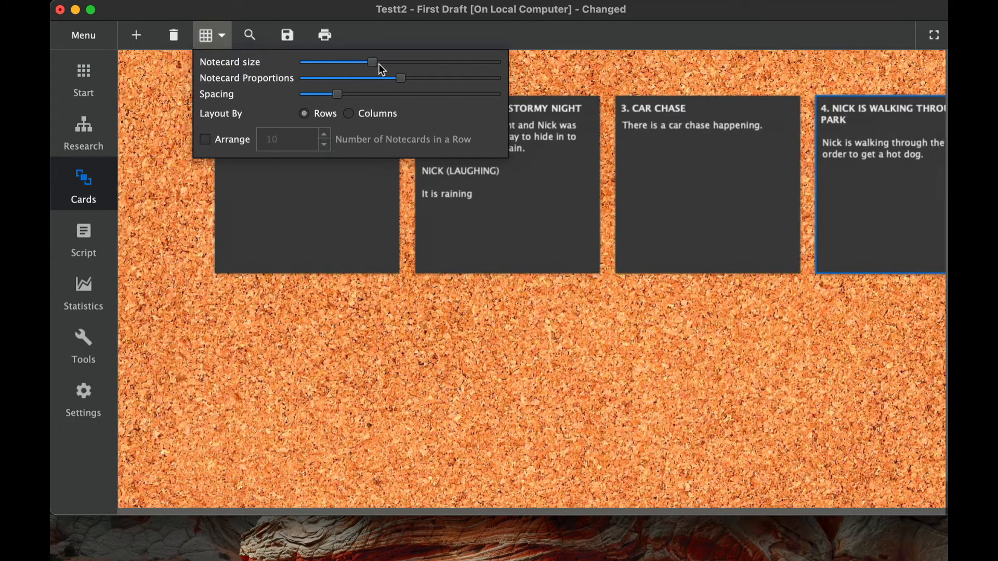
drag(372, 61, 363, 61)
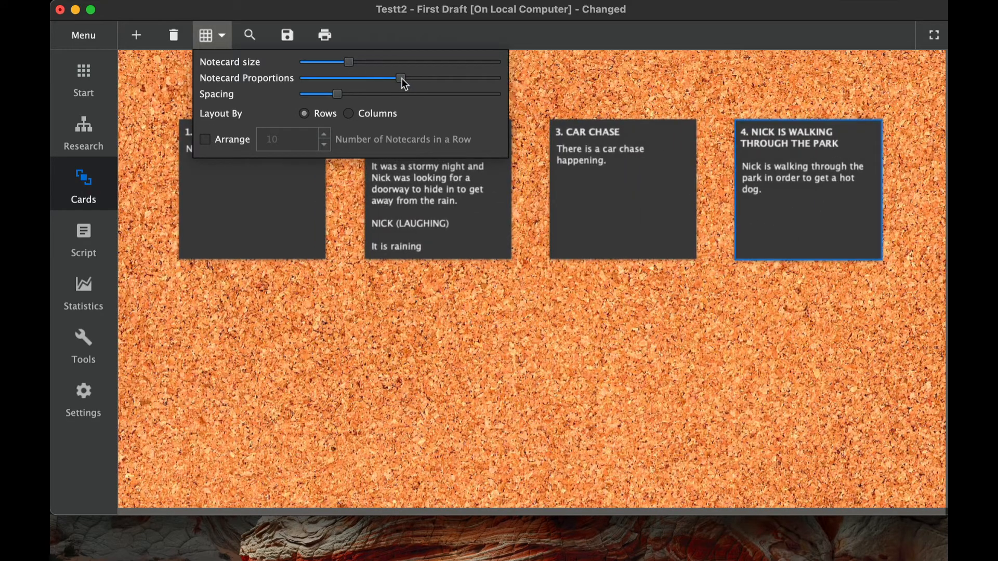
mouse_move(396, 82)
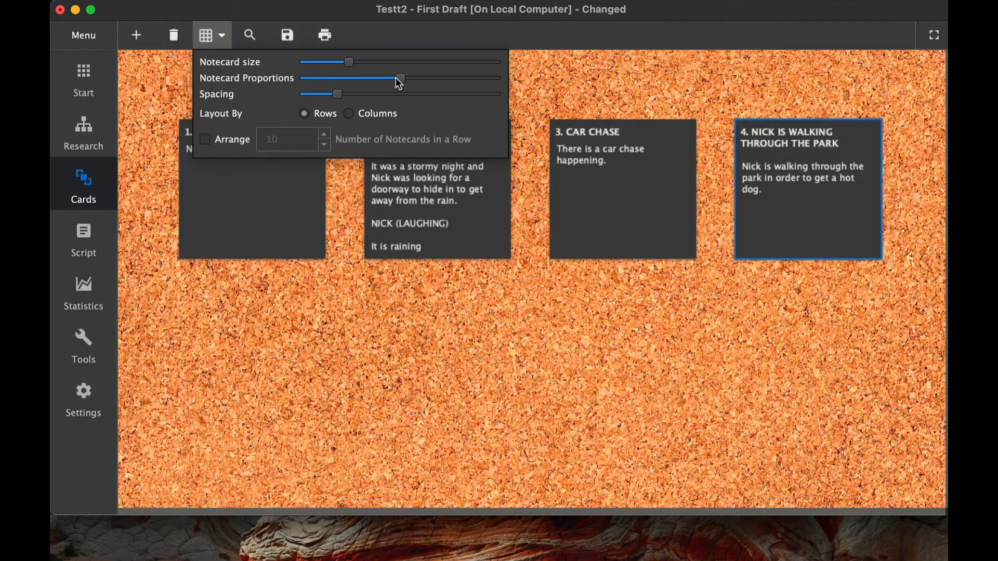
drag(337, 94, 311, 94)
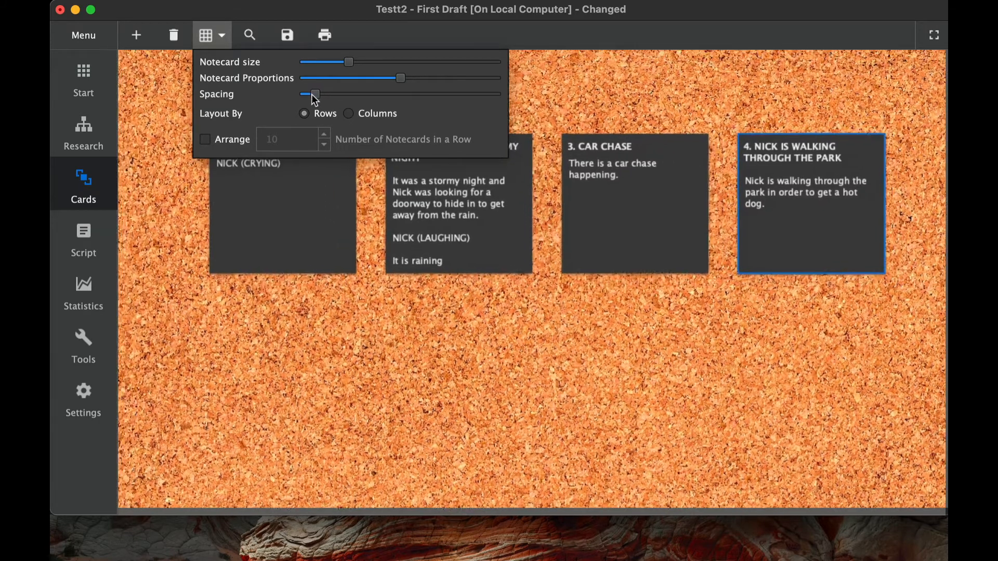
drag(309, 94, 346, 93)
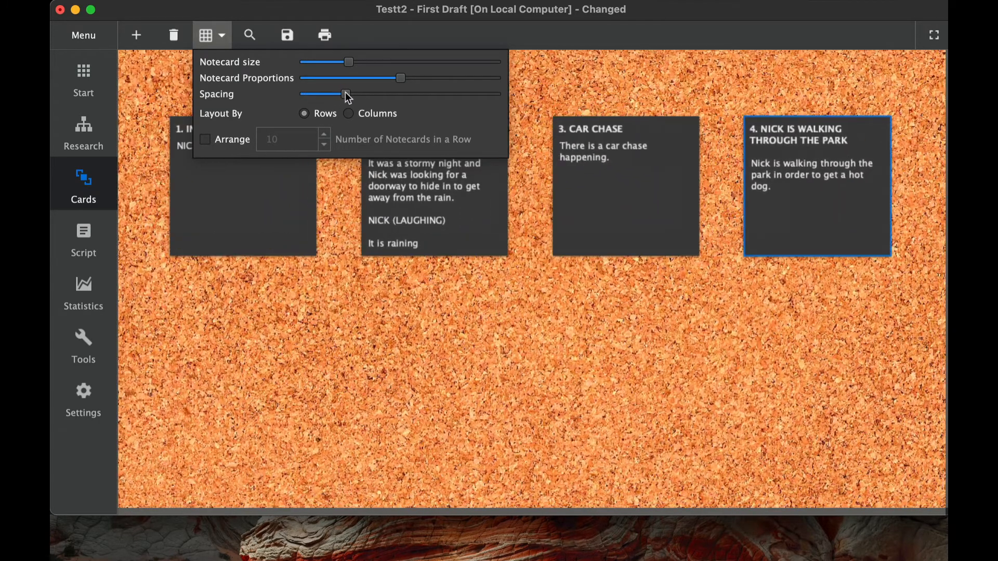
drag(346, 94, 343, 94)
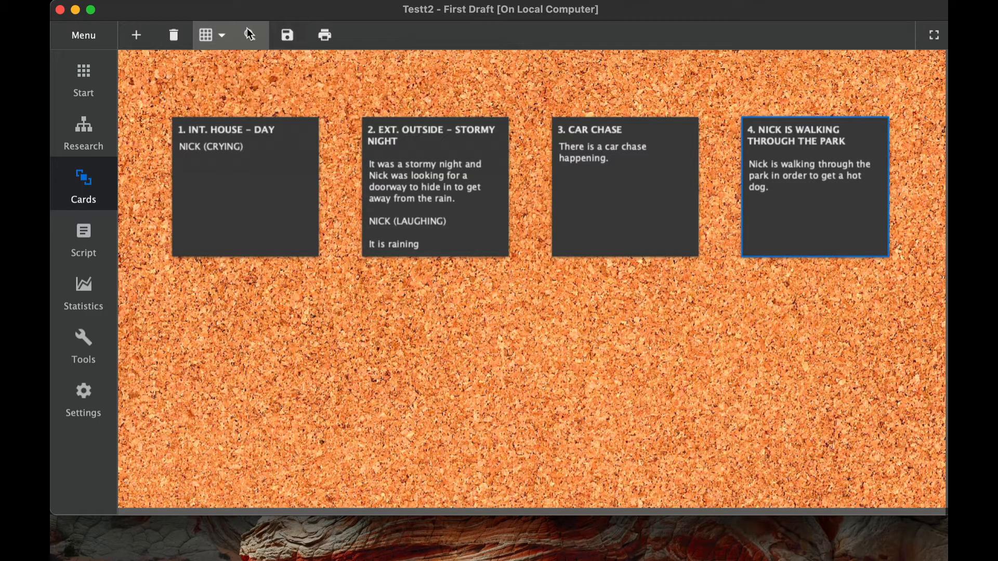
mouse_move(248, 35)
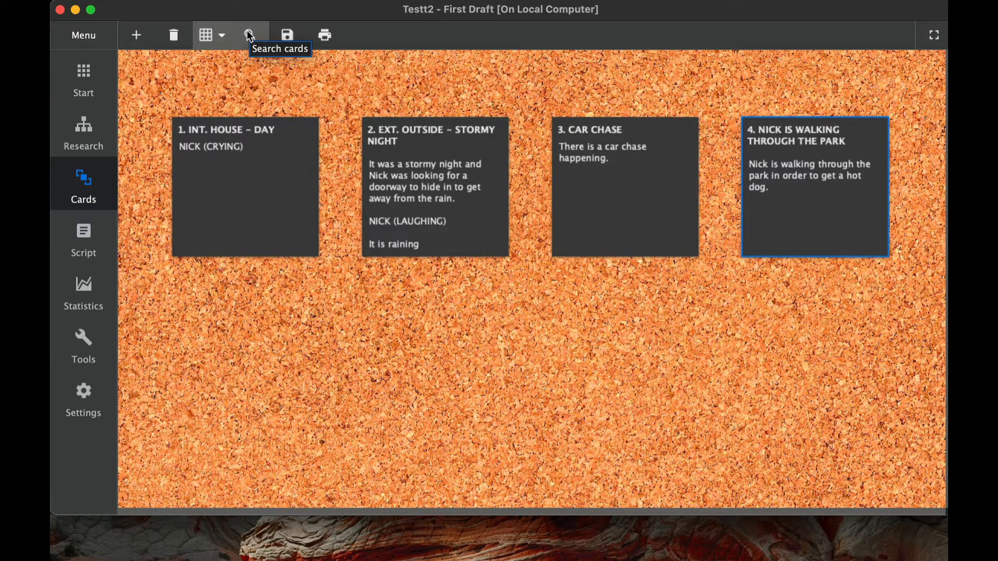
Remove the 'Nick is walking through the park' card, leaving three cards.
click(247, 34)
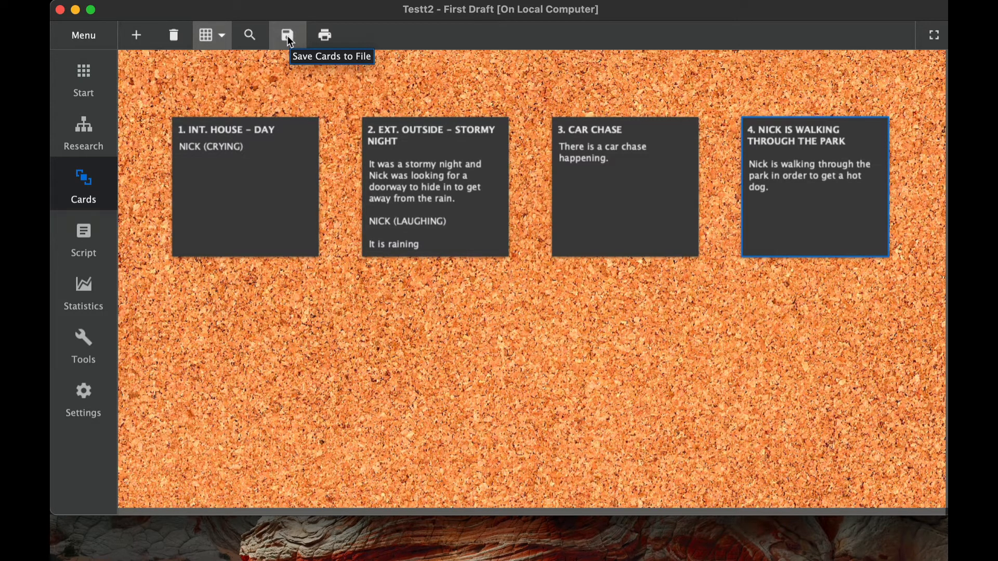
mouse_move(317, 57)
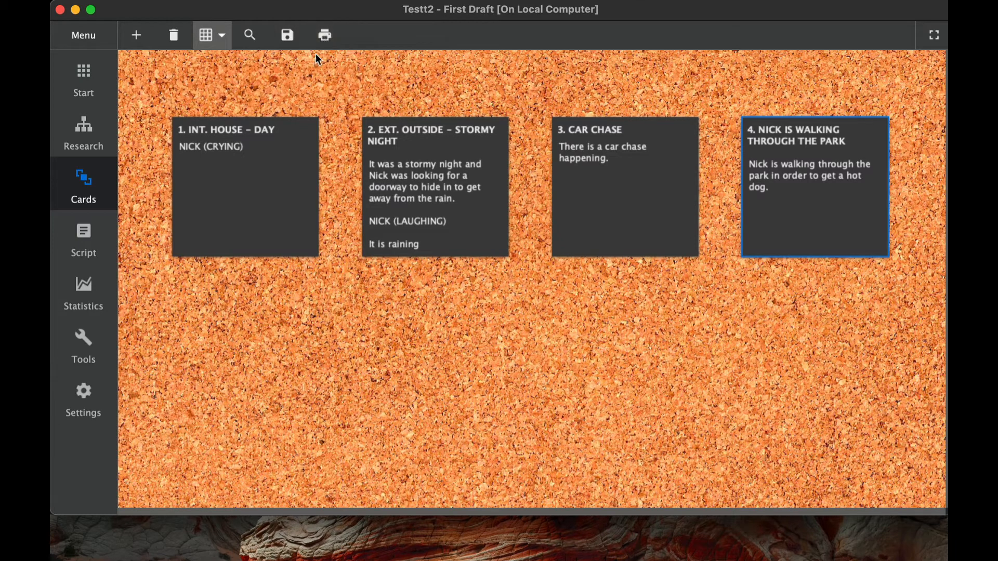
mouse_move(324, 35)
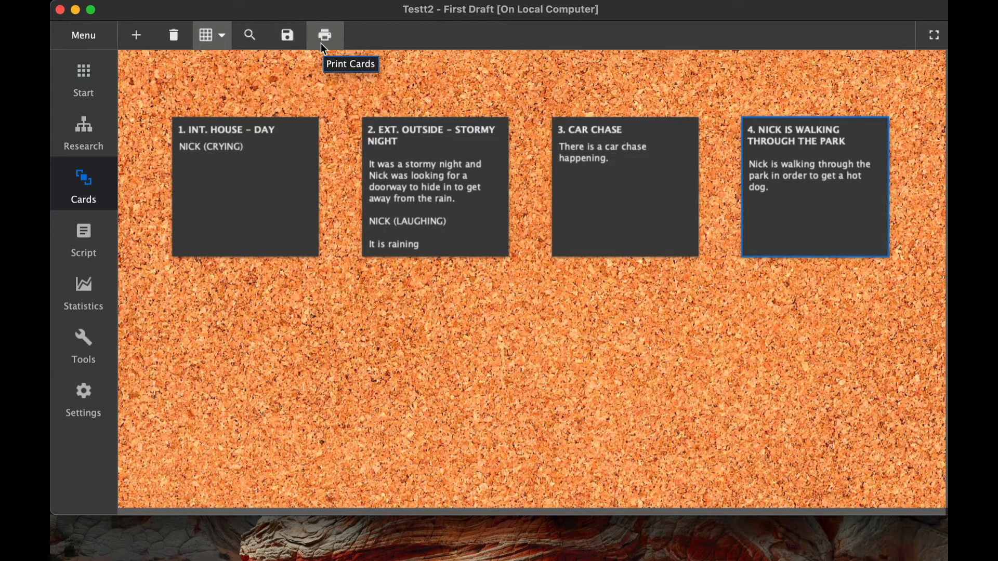
mouse_move(419, 113)
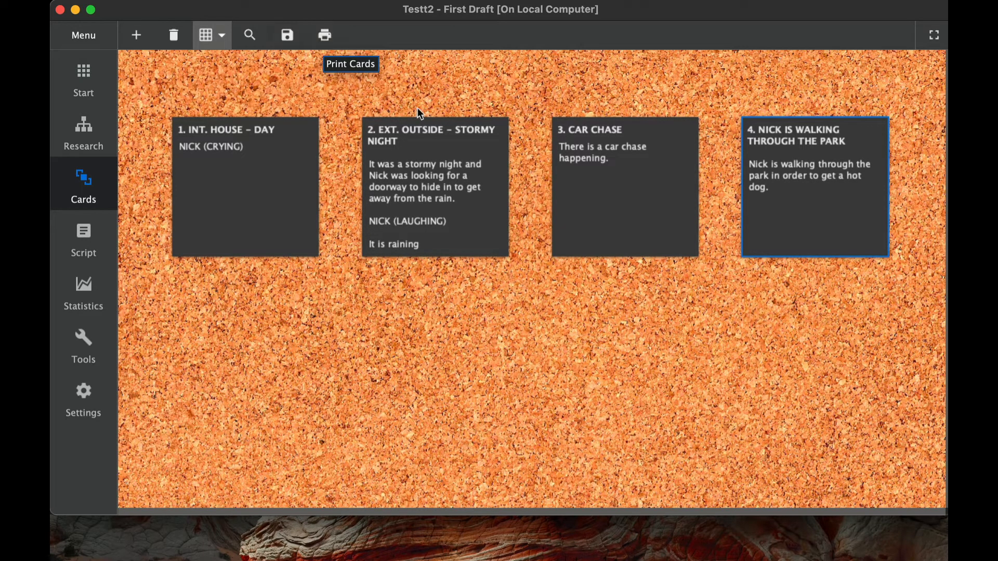
click(174, 35)
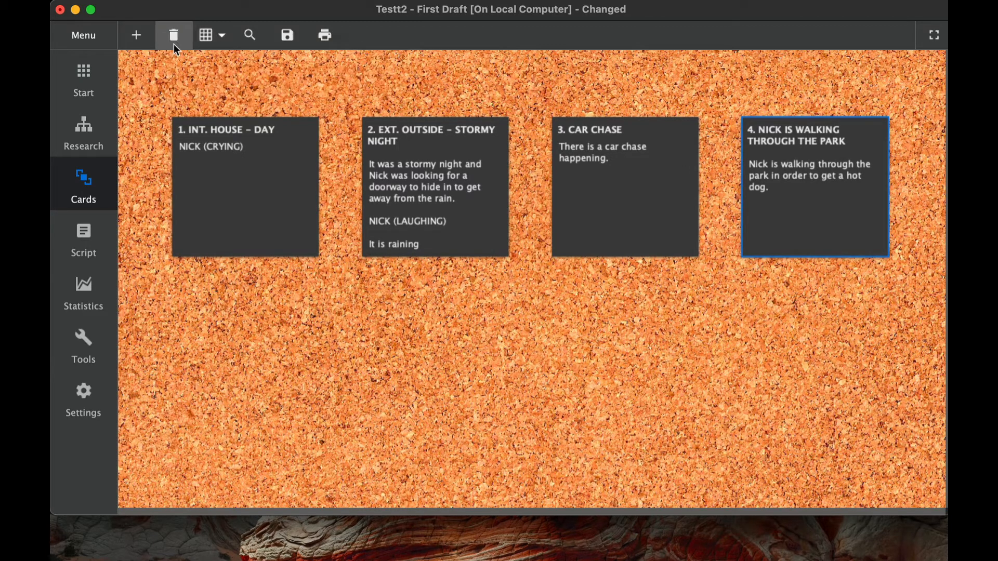
click(173, 34)
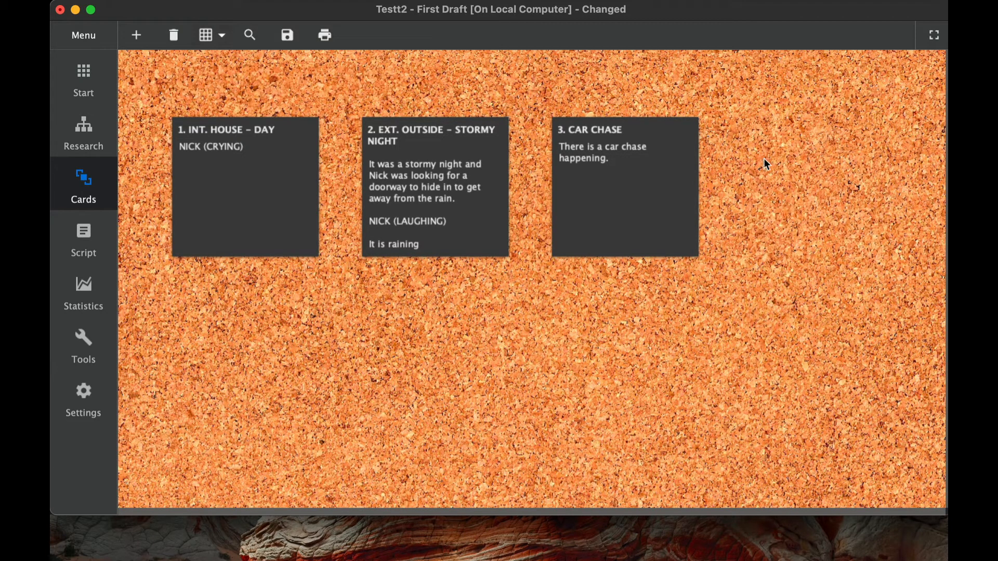
mouse_move(413, 81)
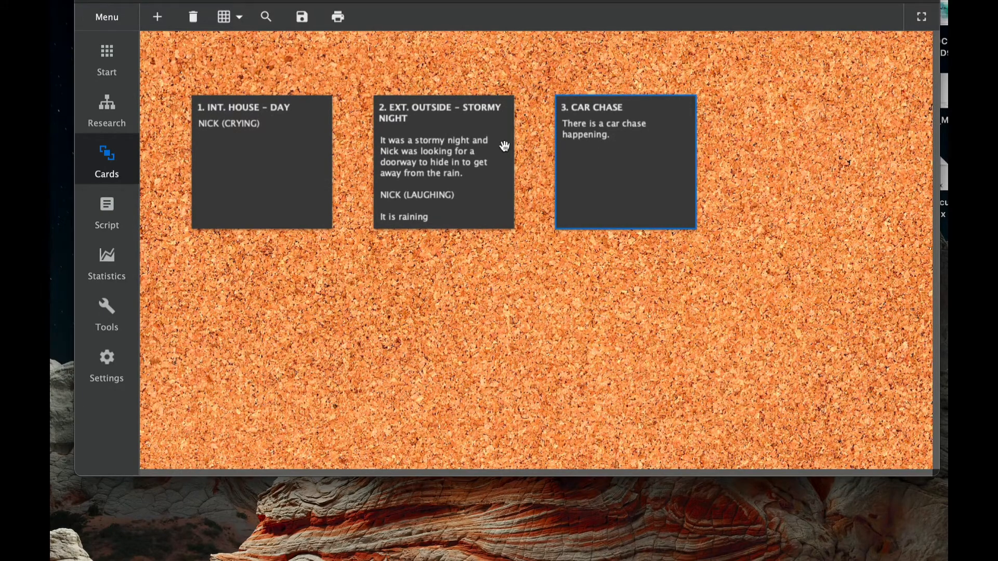
Drag the stormy night card after Car Chase and INT. HOUSE - DAY into second place.
drag(443, 147, 709, 146)
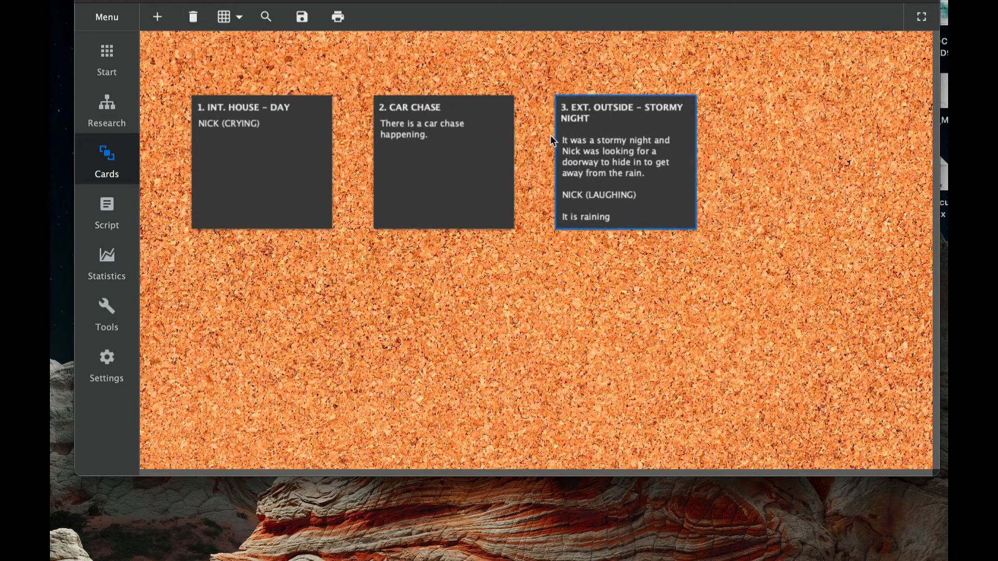
mouse_move(613, 130)
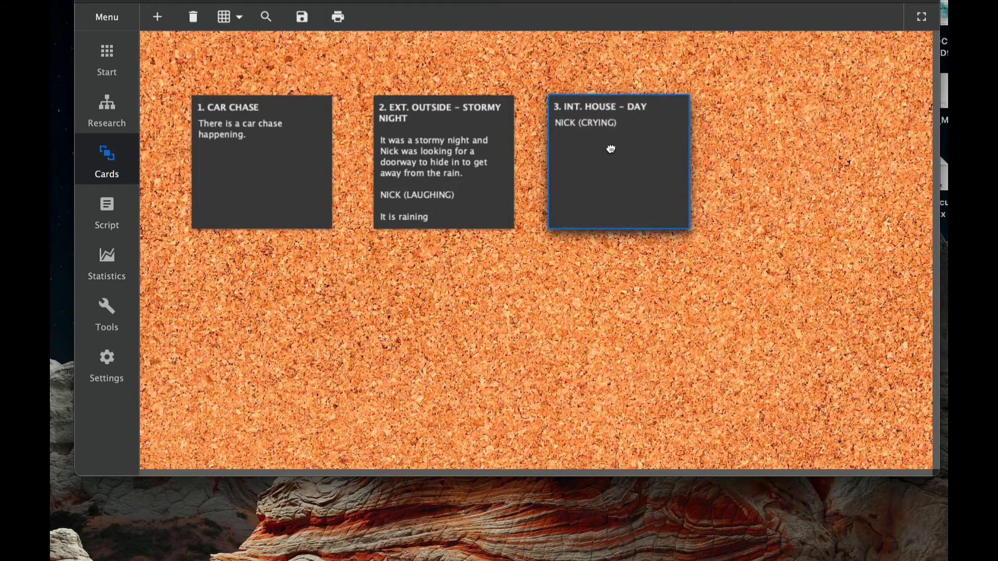
drag(610, 149, 379, 142)
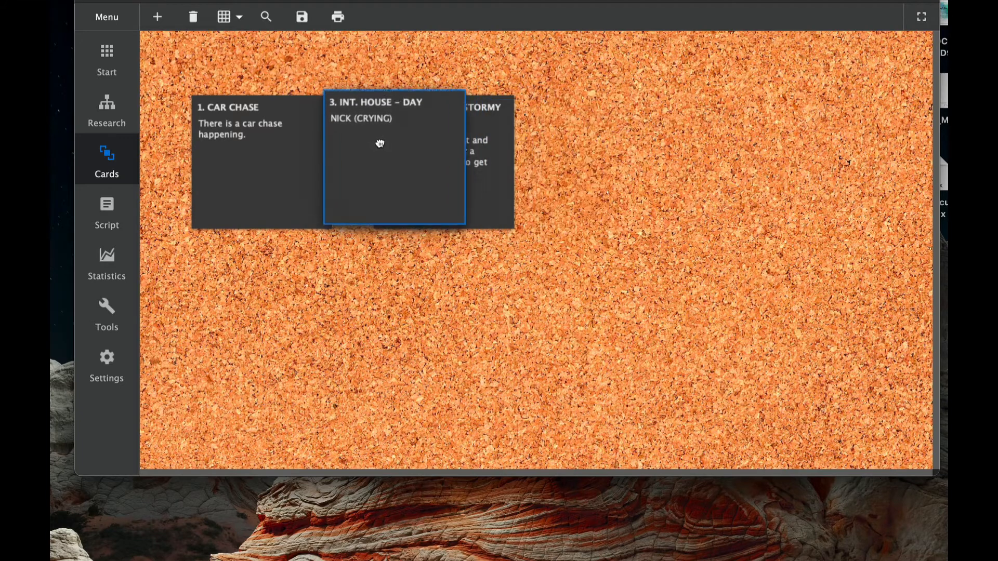